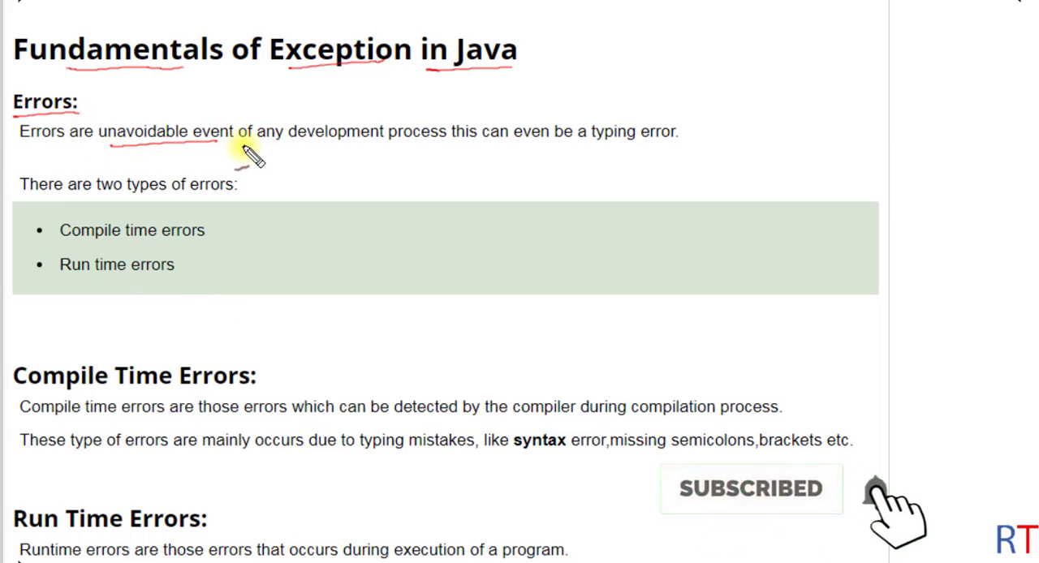
scroll(down, 3)
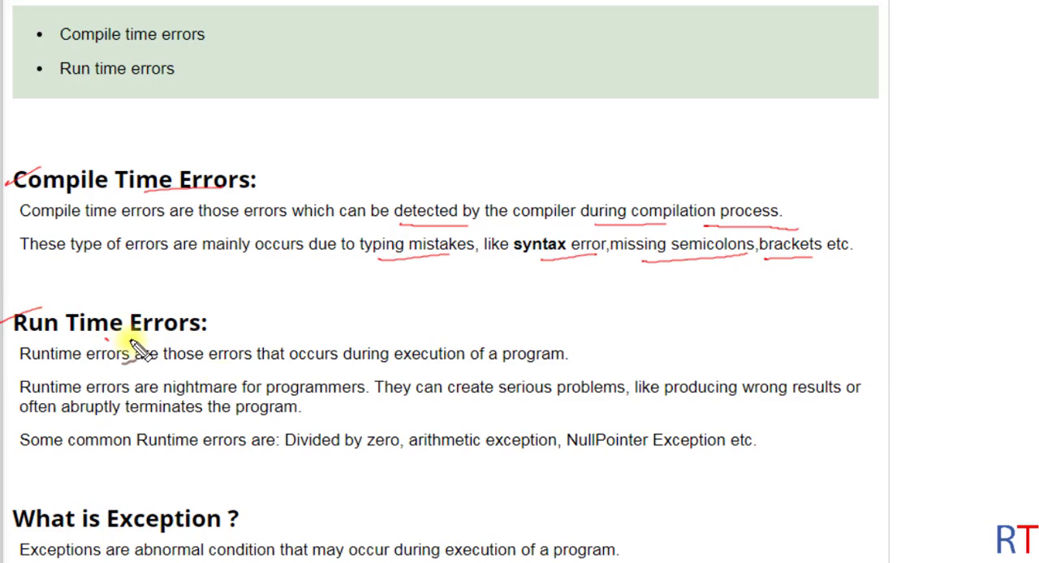